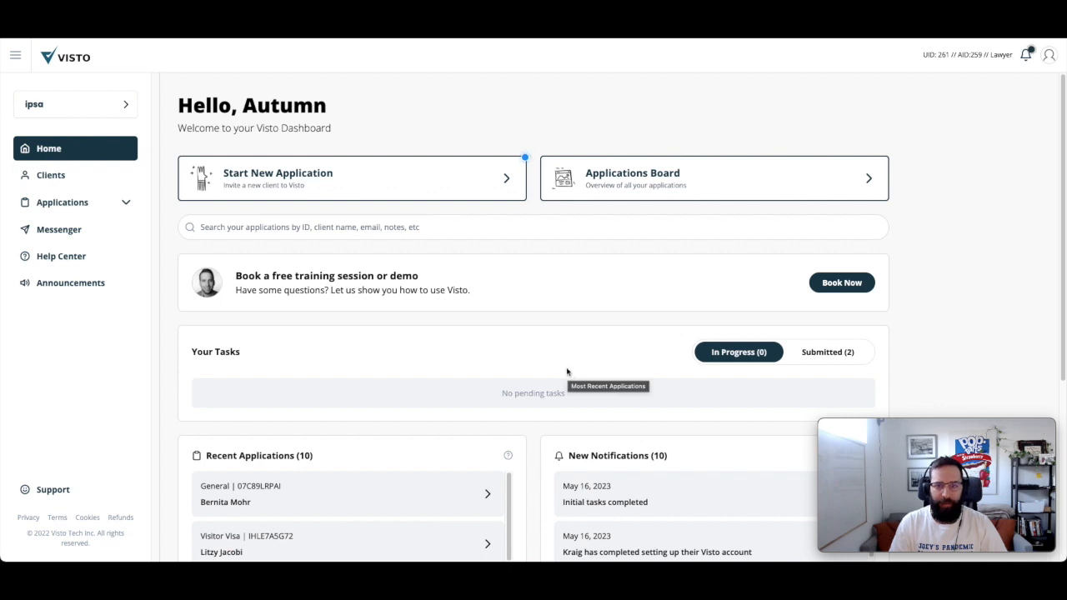
mouse_move(501, 282)
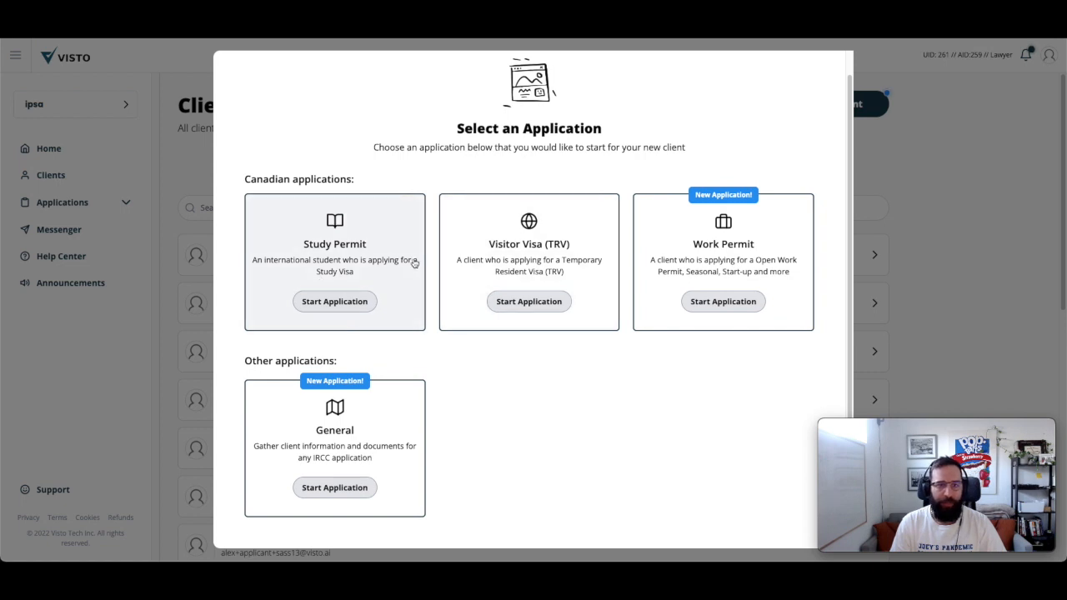
mouse_move(392, 229)
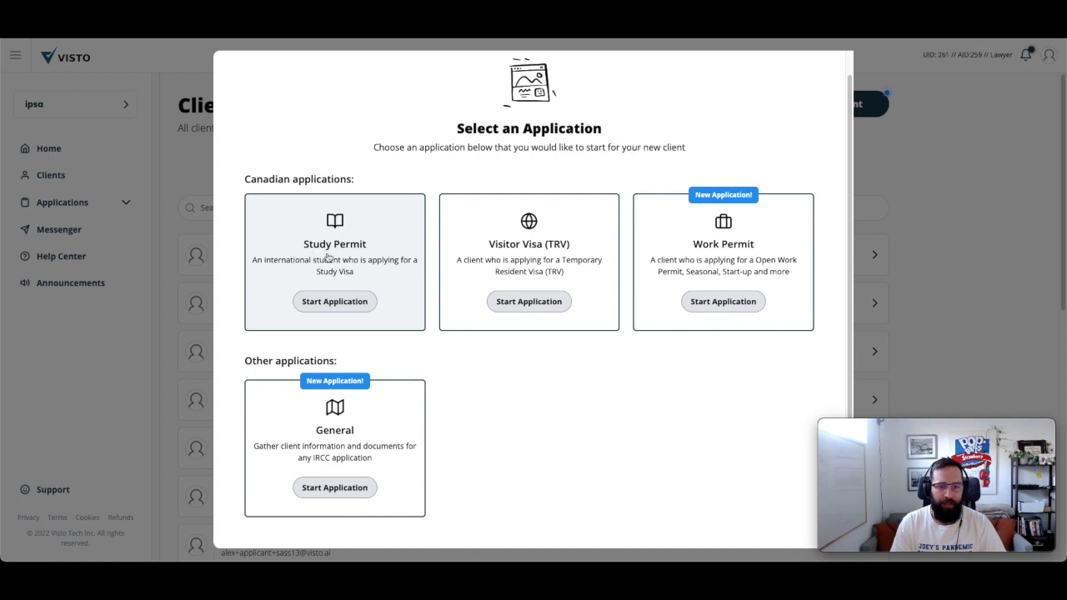
mouse_move(528, 283)
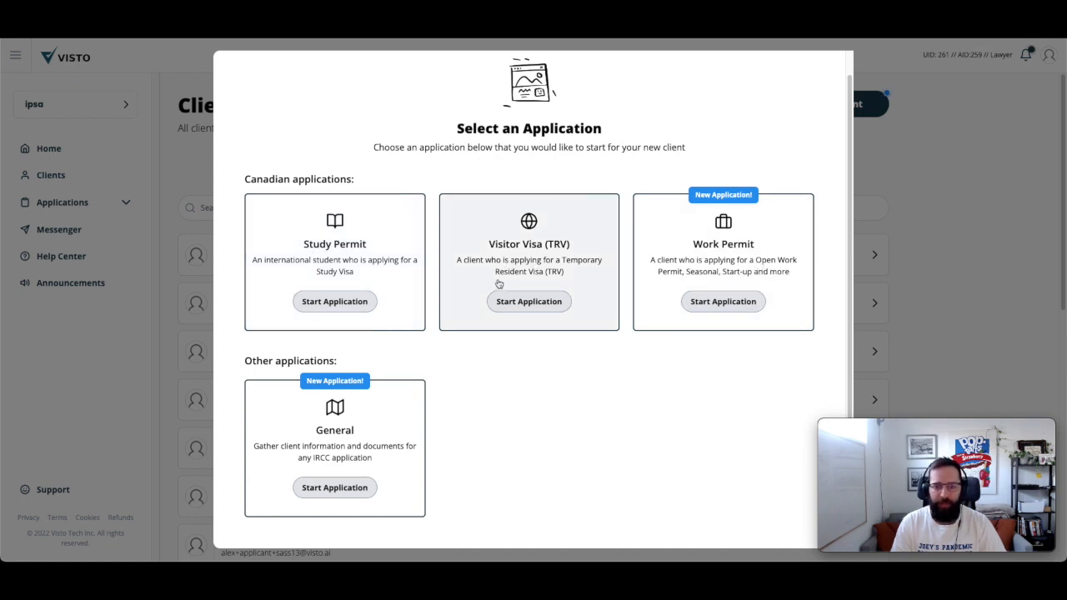
mouse_move(383, 436)
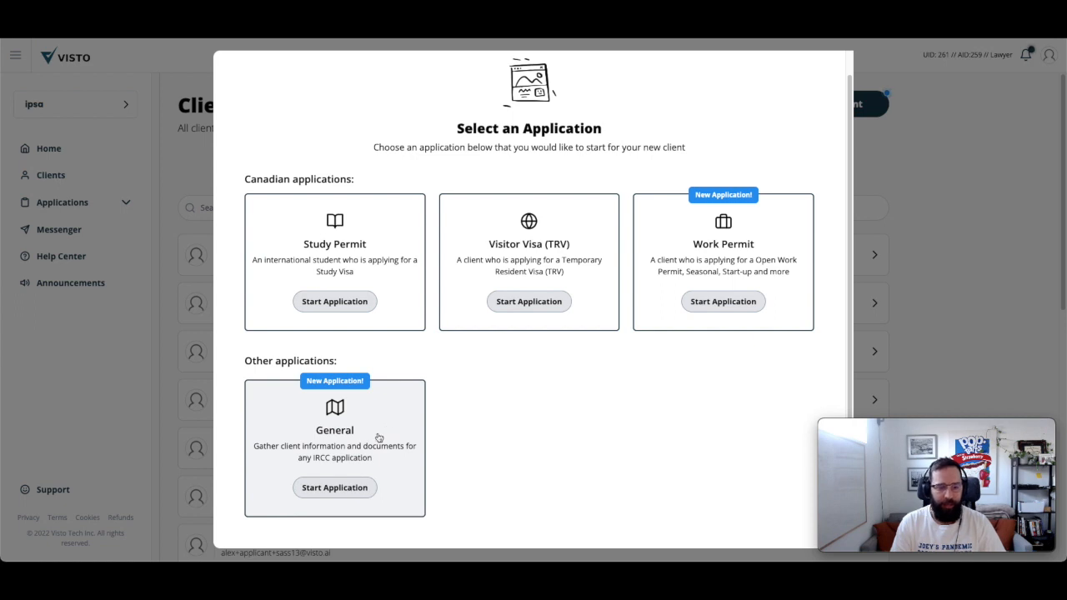
Step: Start a General application for a new client
left_click(335, 487)
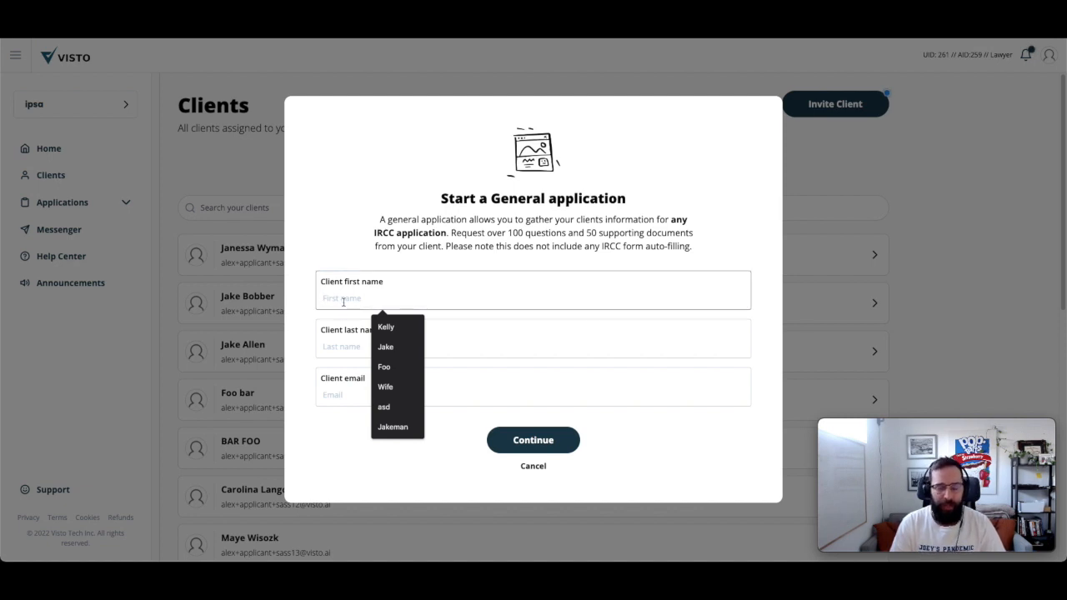
mouse_move(334, 302)
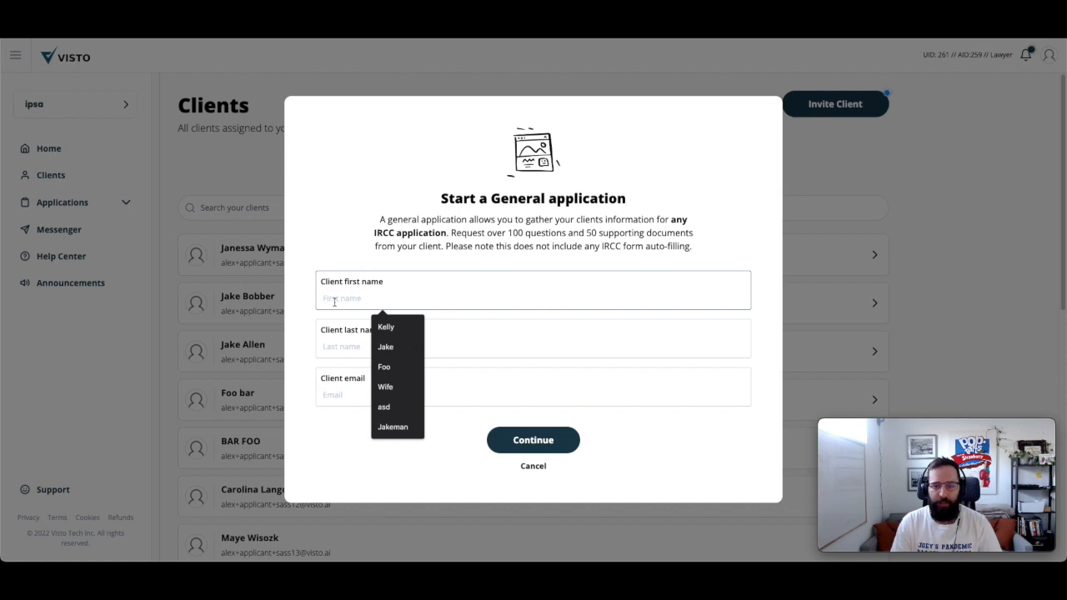
Step: Enter the client's name and email, review the details, and create the General application
left_click(514, 346)
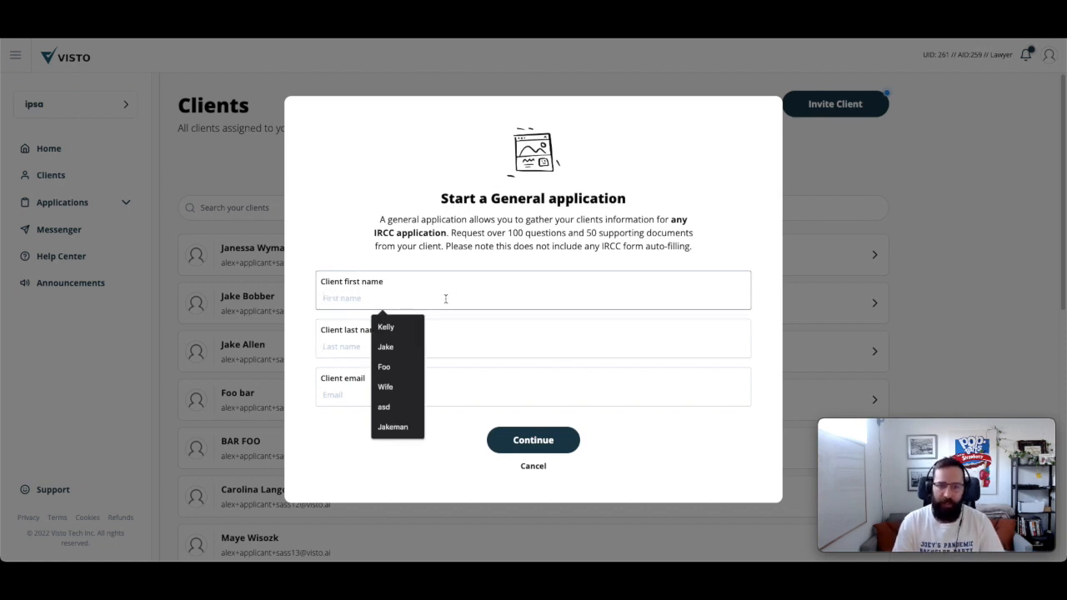
type("A")
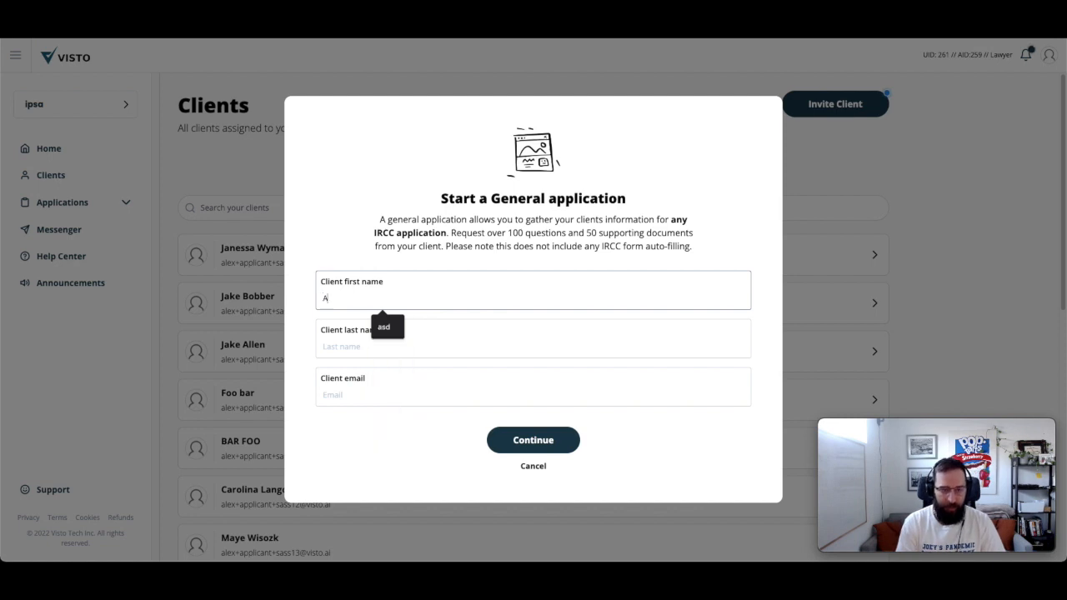
left_click(533, 441)
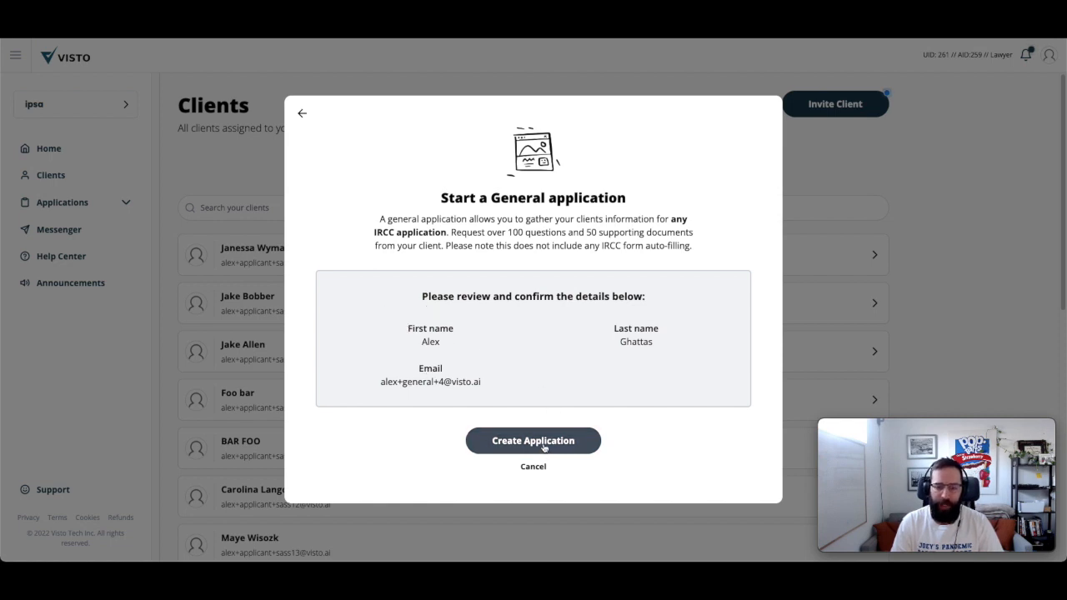
left_click(533, 440)
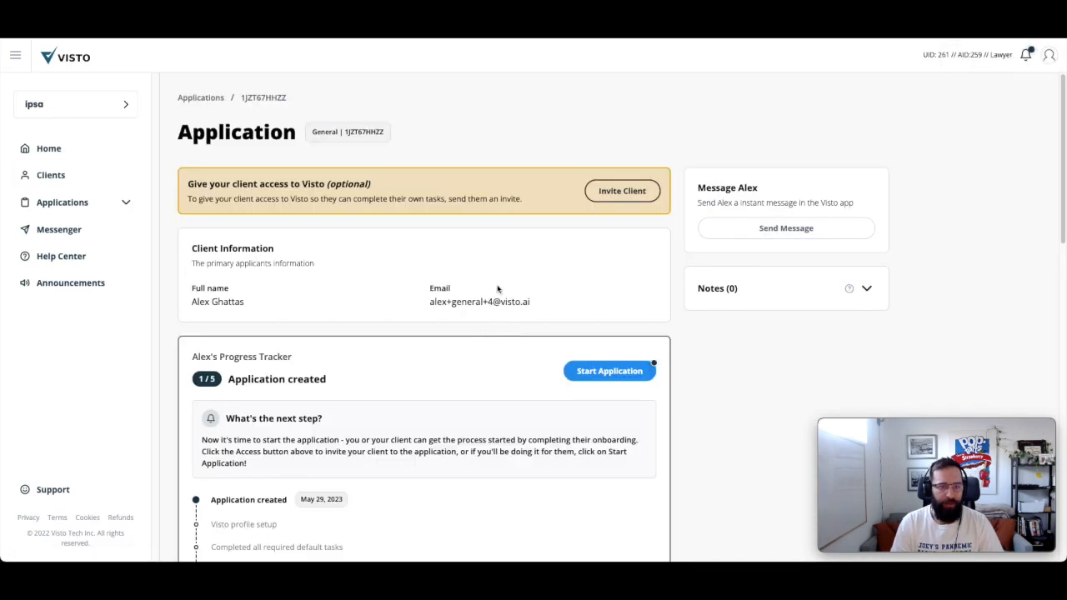
Step: Begin the application's onboarding from the Progress Tracker, filling sample personal and citizenship details
scroll("down", 3)
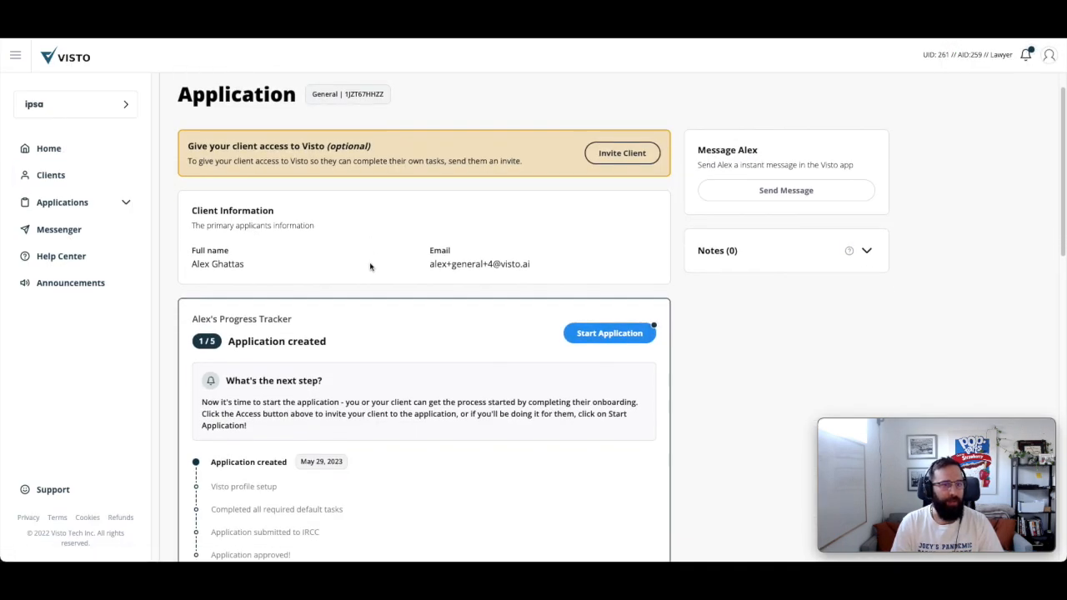
scroll("down", 3)
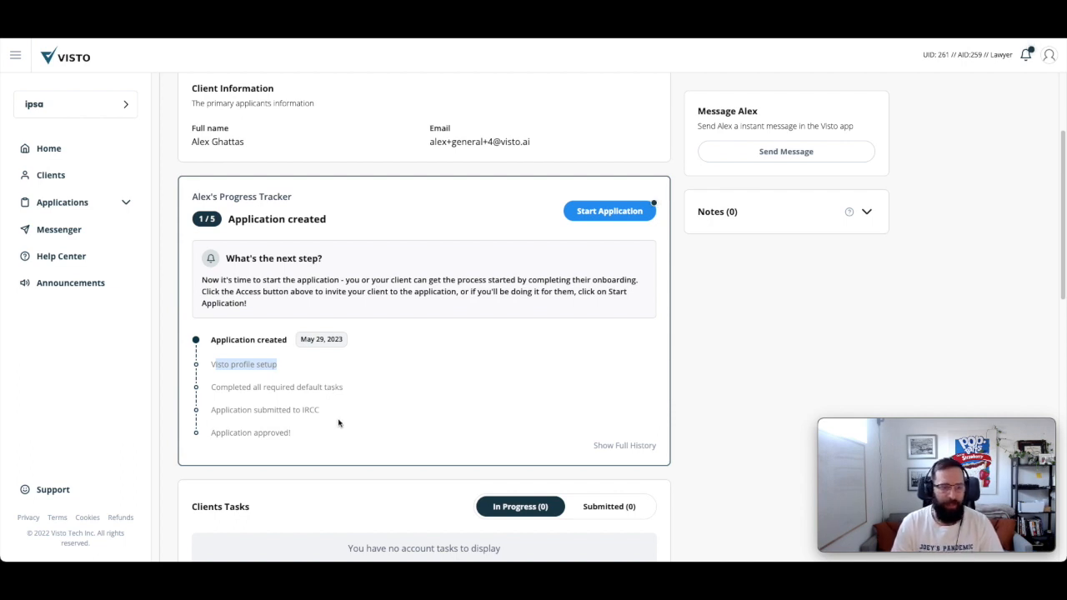
mouse_move(348, 414)
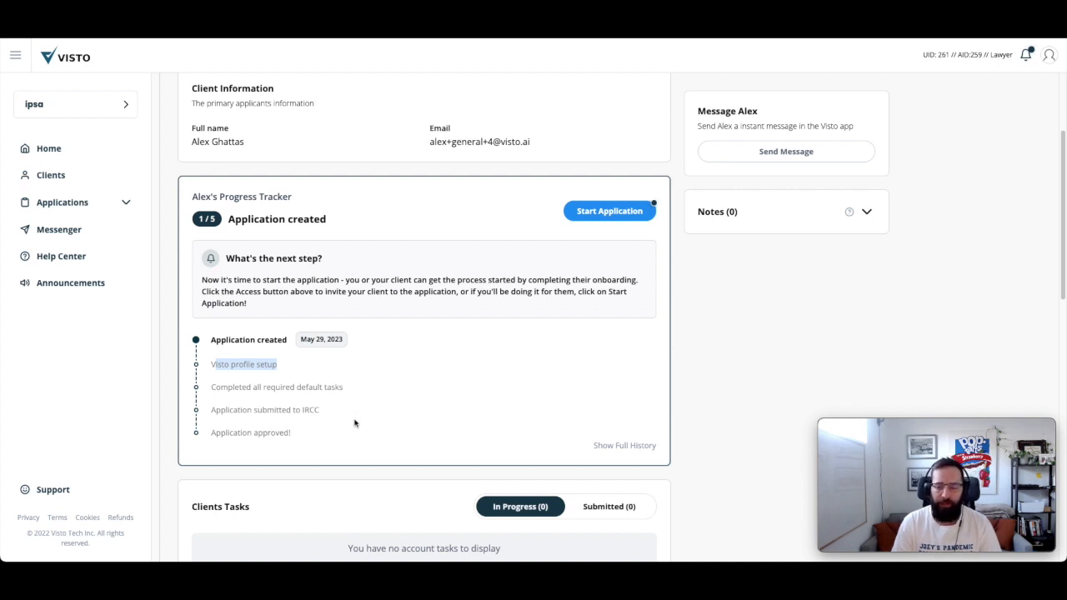
mouse_move(360, 393)
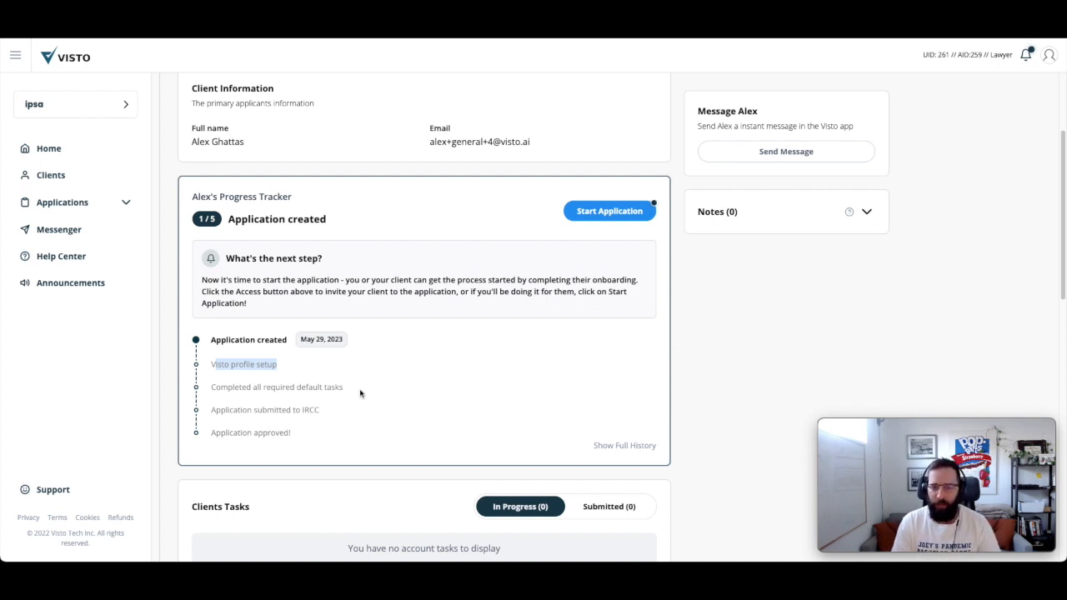
scroll("down", 3)
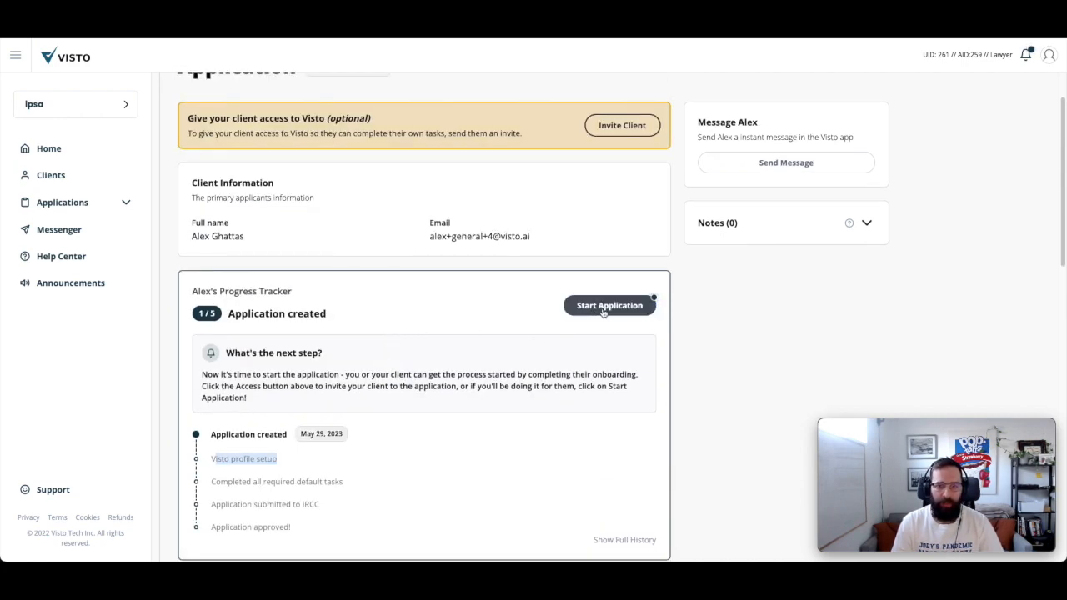
left_click(609, 305)
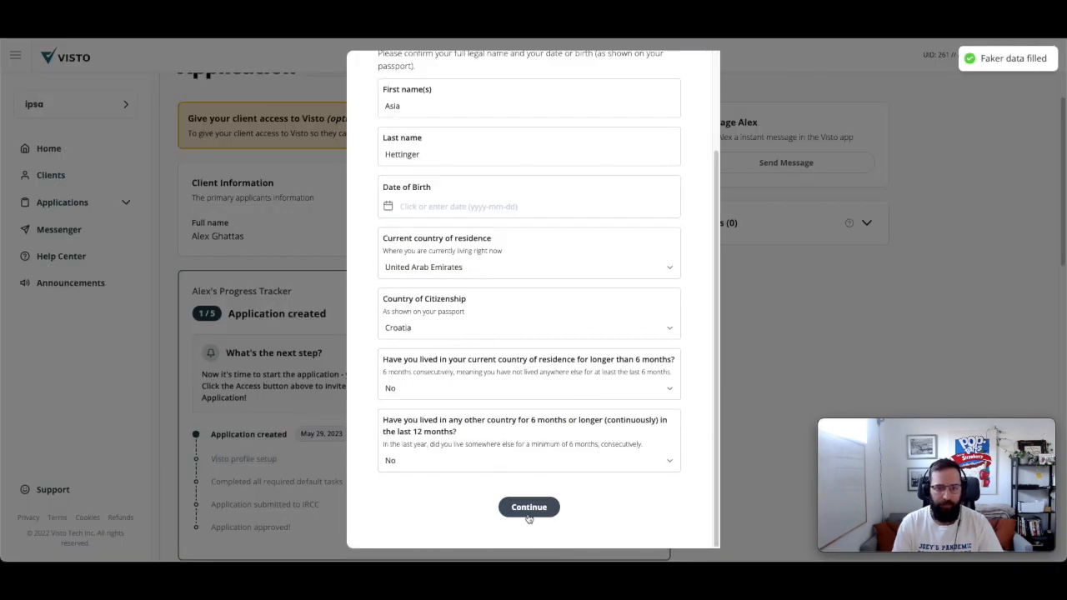
Step: Submit the onboarding details and open the client's intake form task
left_click(528, 506)
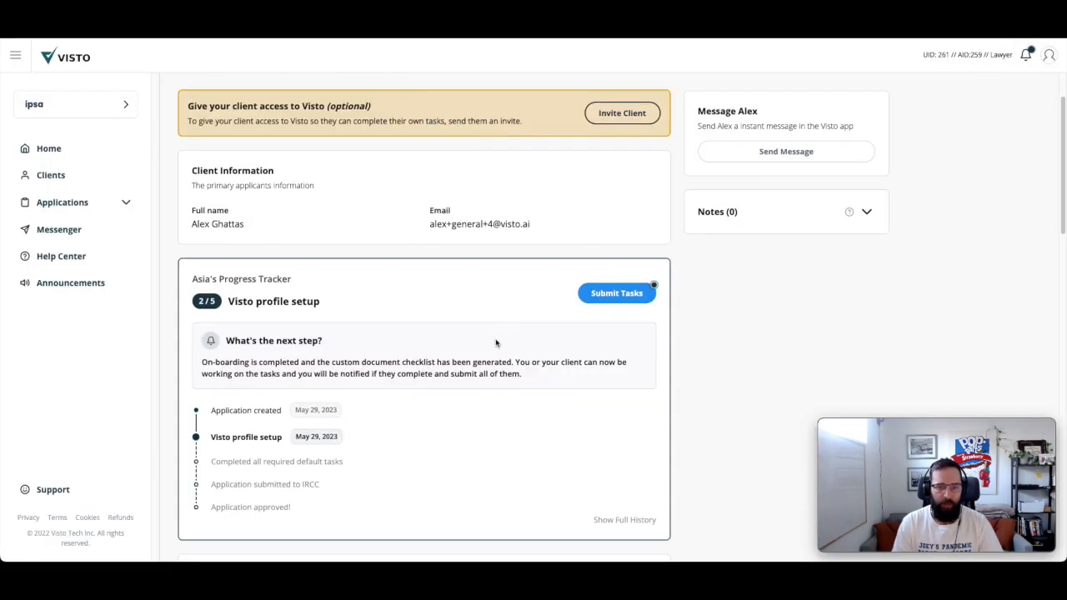
scroll("down", 3)
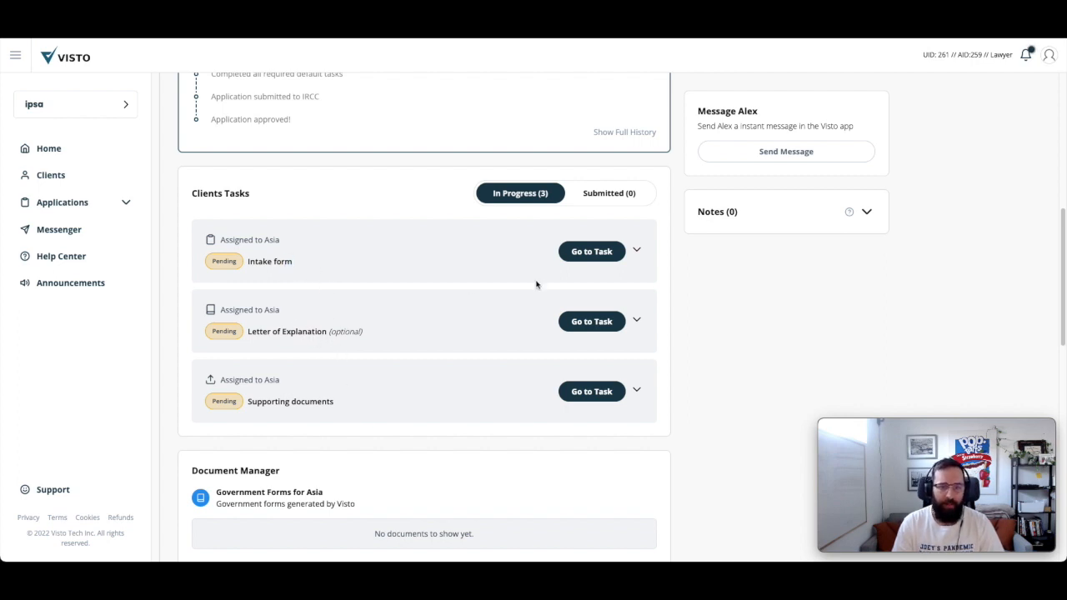
left_click(591, 251)
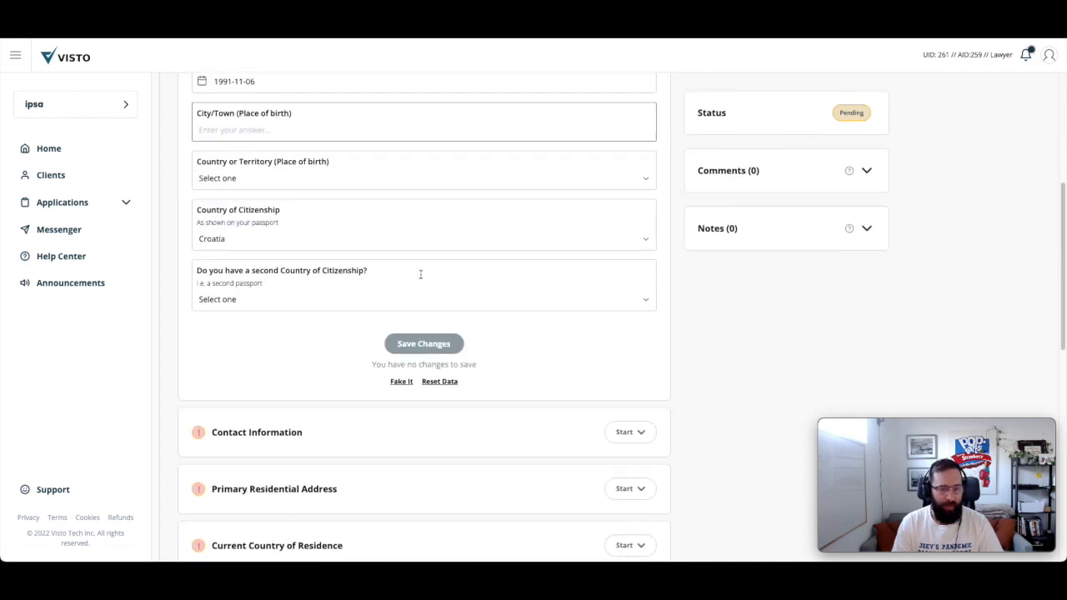
scroll("down", 3)
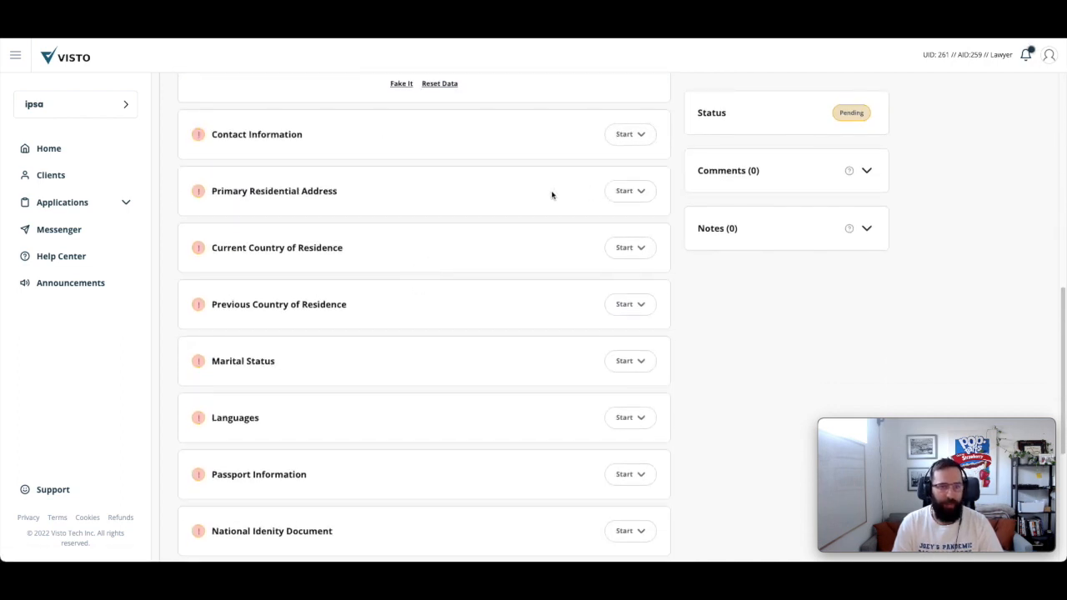
scroll("down", 3)
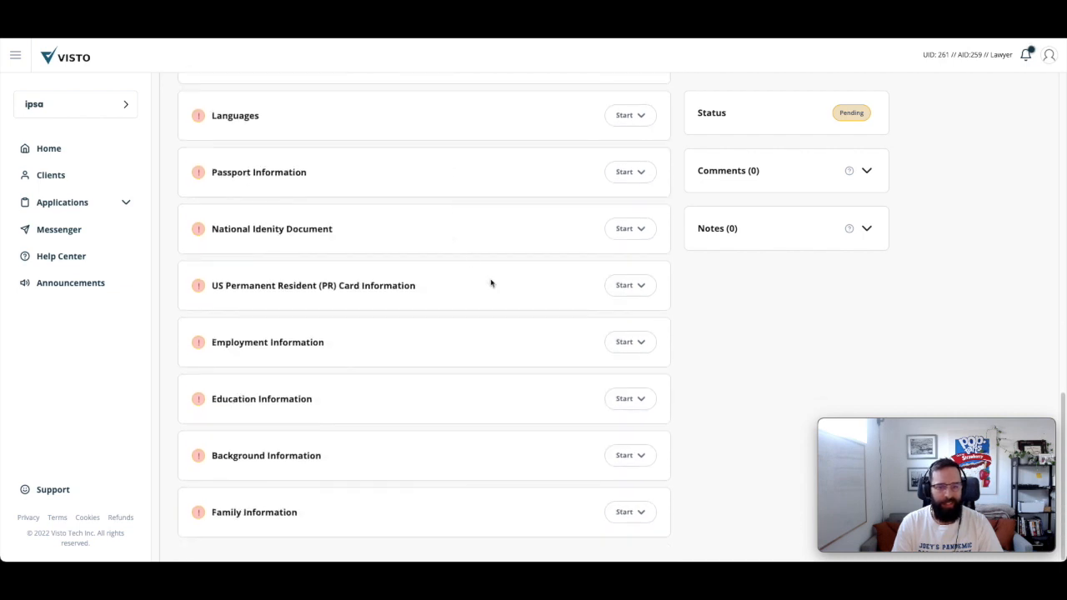
left_click(624, 115)
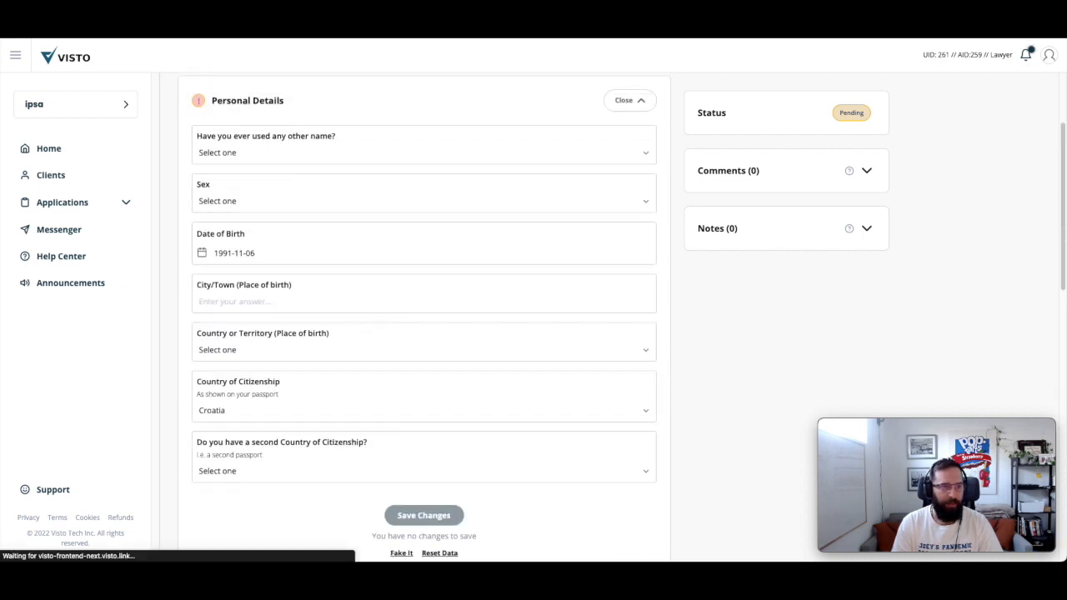
Step: Review the Passport, Resume and Legal Status documents, then begin editing the supporting documents
left_click(628, 100)
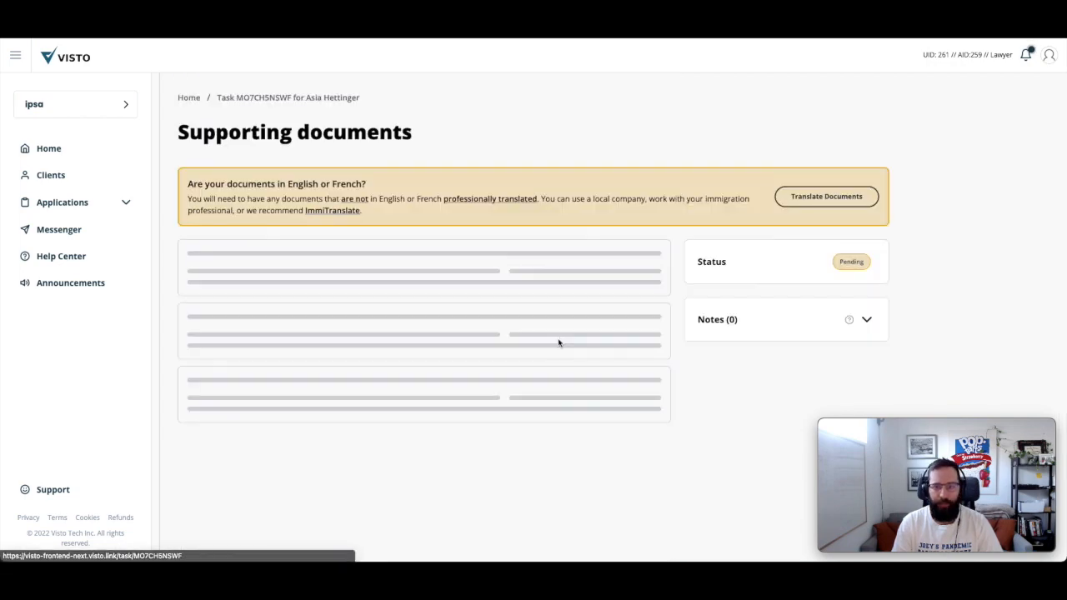
scroll("down", 3)
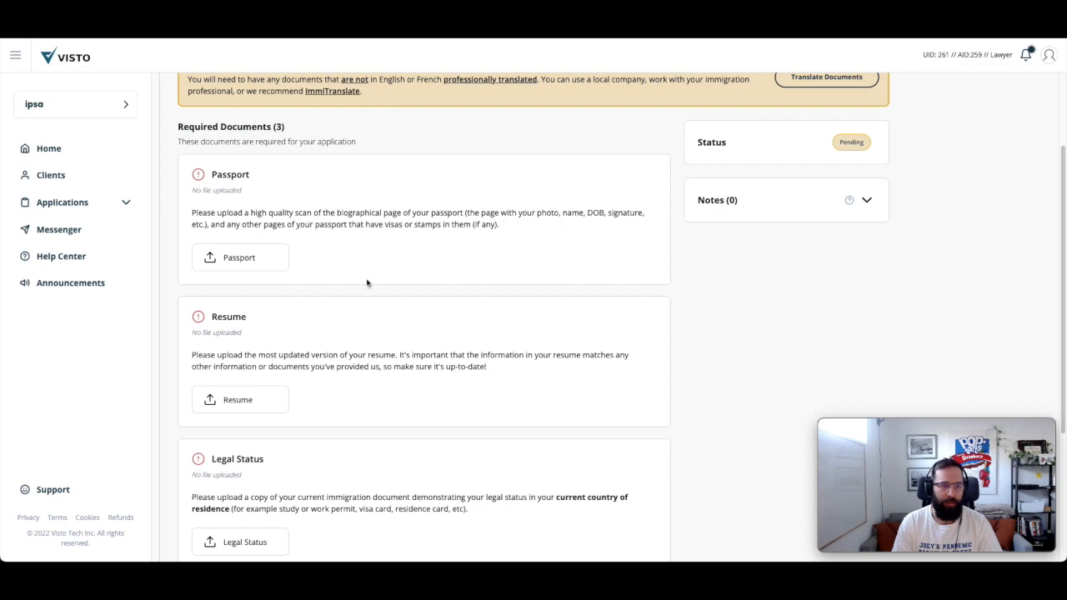
scroll("down", 3)
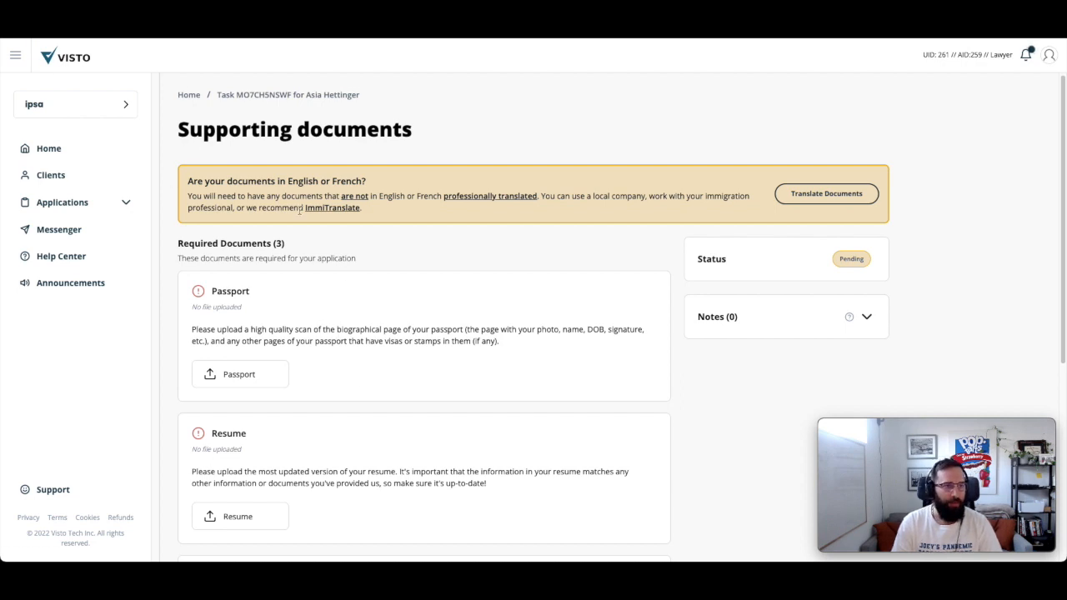
mouse_move(266, 78)
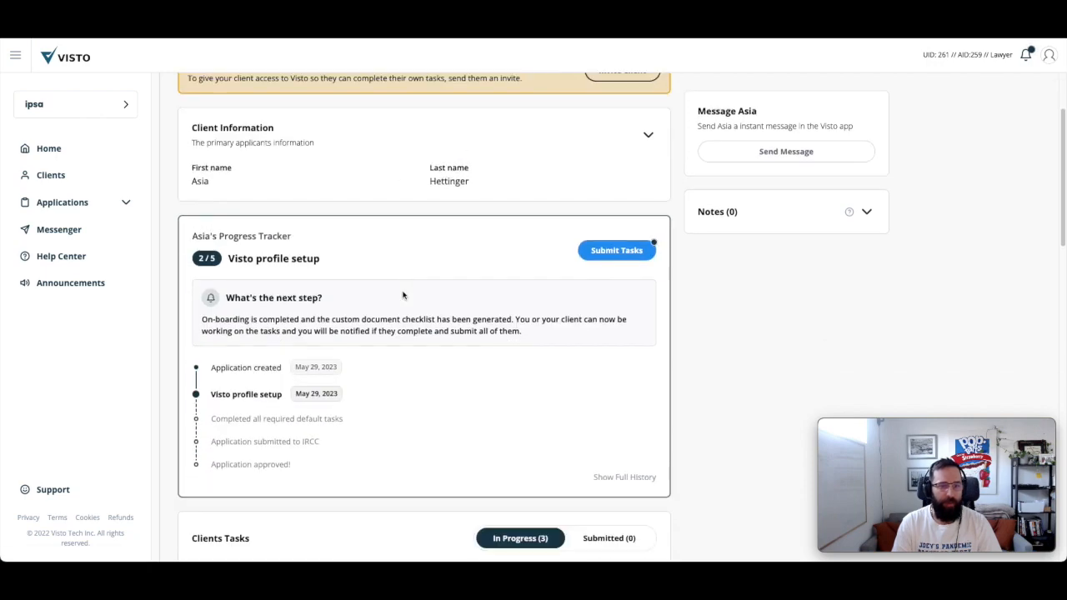
scroll("down", 3)
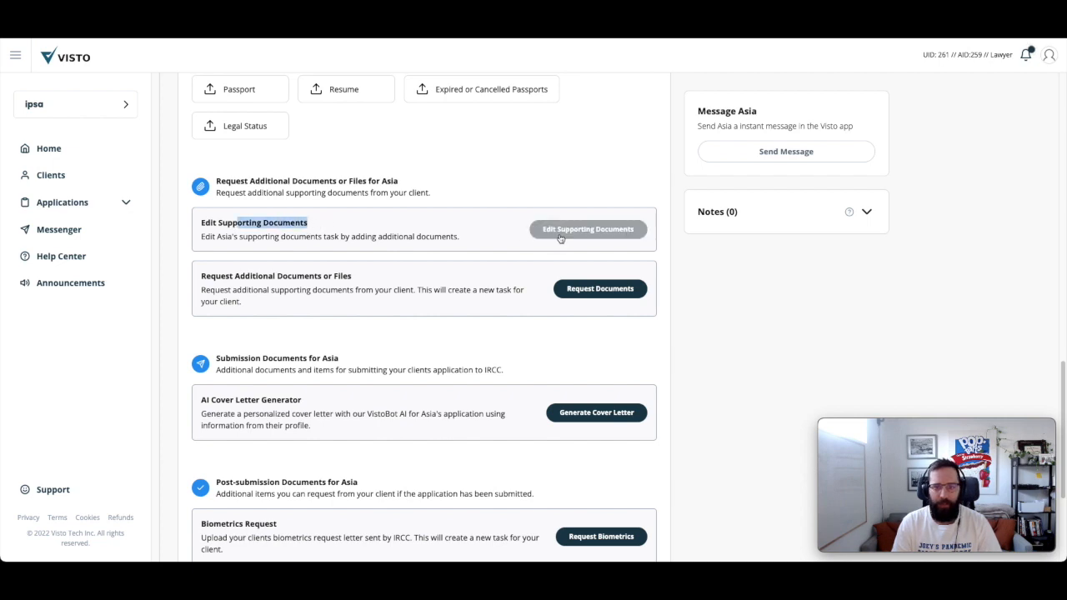
left_click(588, 229)
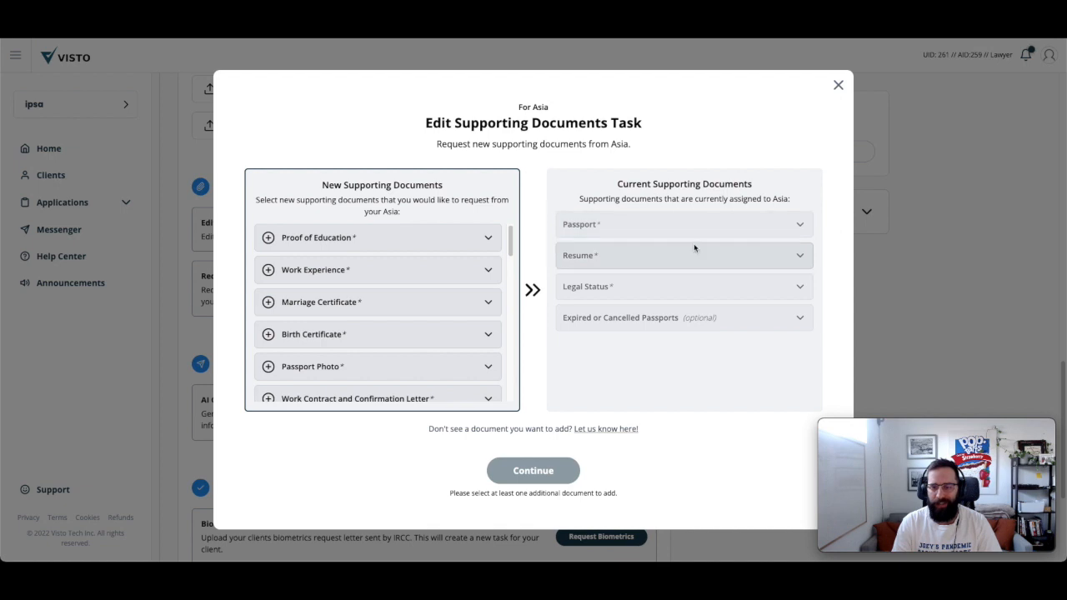
mouse_move(708, 271)
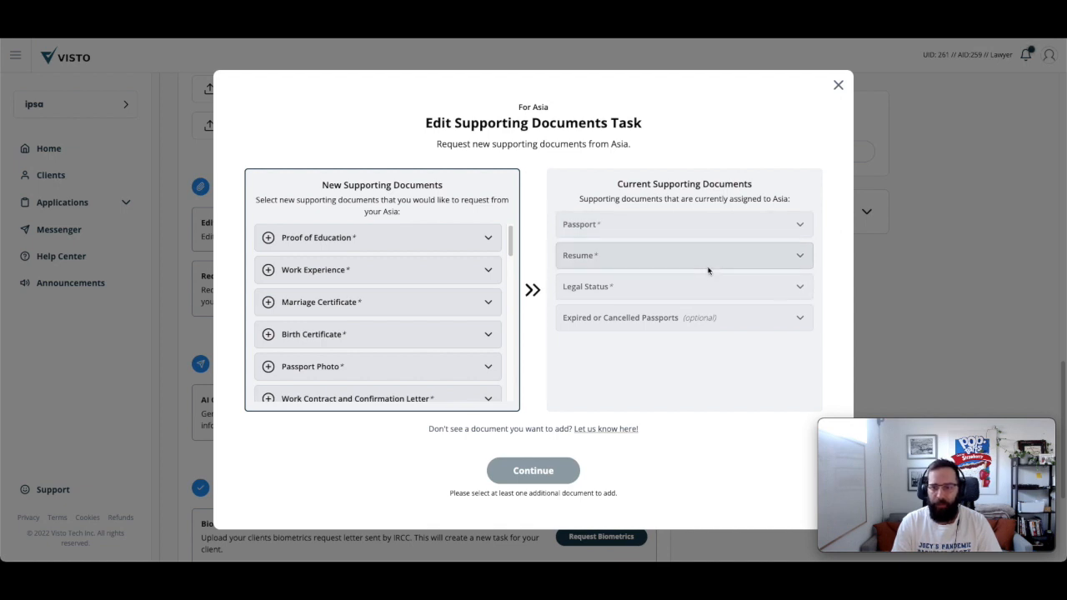
mouse_move(407, 274)
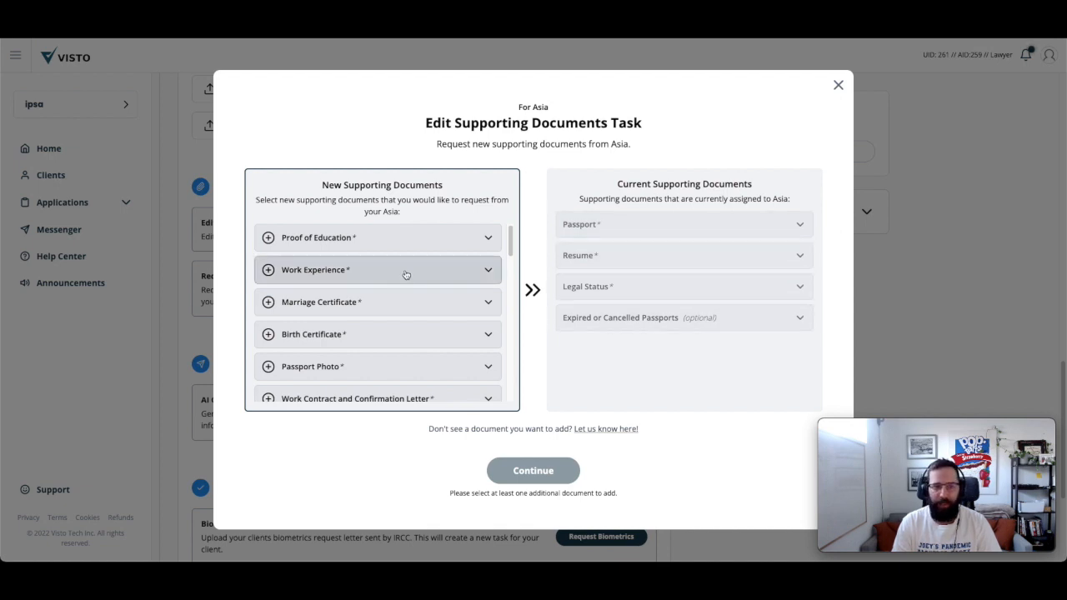
Step: Add Work Experience and four other documents, confirm the update, and go to the task
left_click(377, 276)
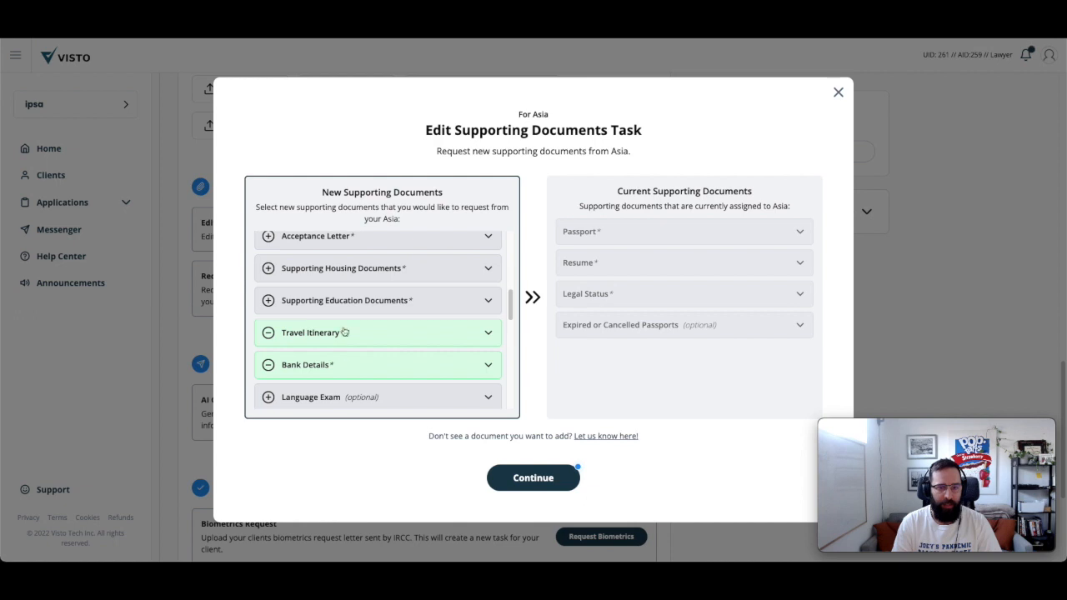
left_click(532, 478)
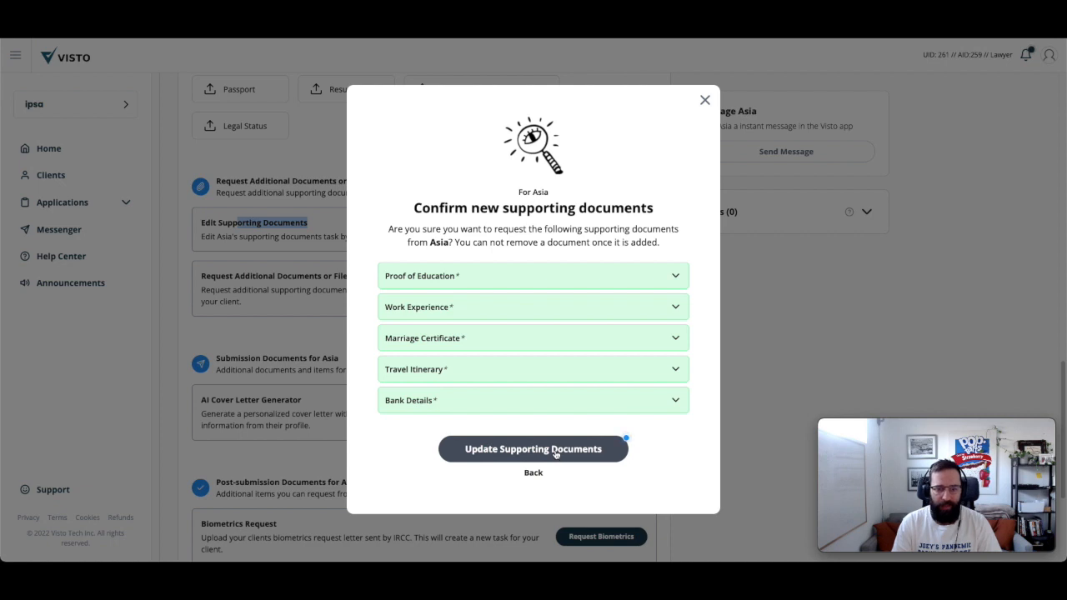
left_click(533, 448)
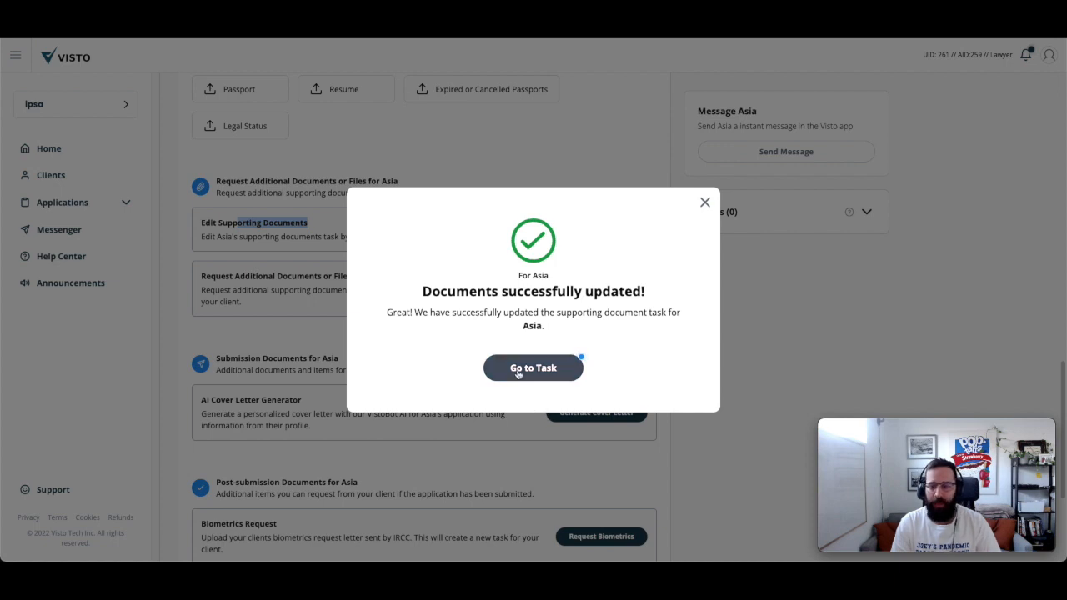
left_click(533, 368)
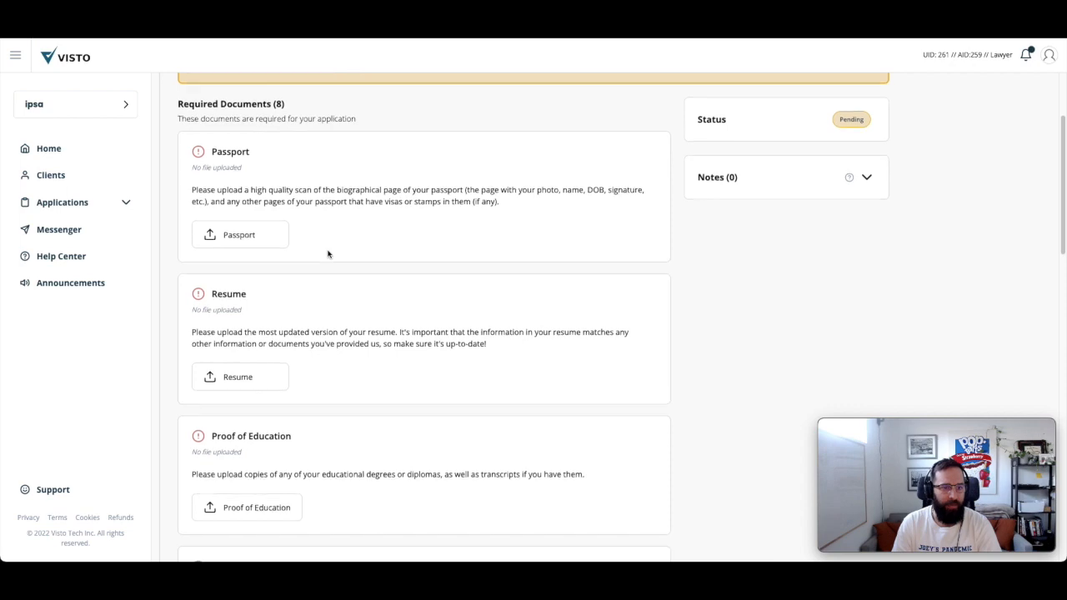
Step: Scroll through the task's eight required documents
scroll("down", 3)
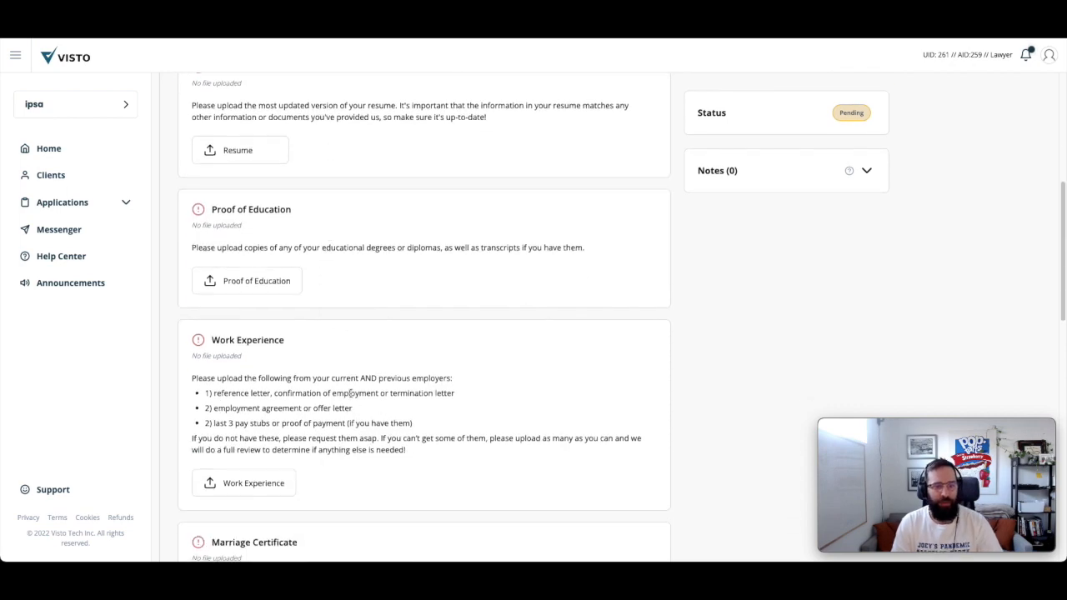
scroll("down", 3)
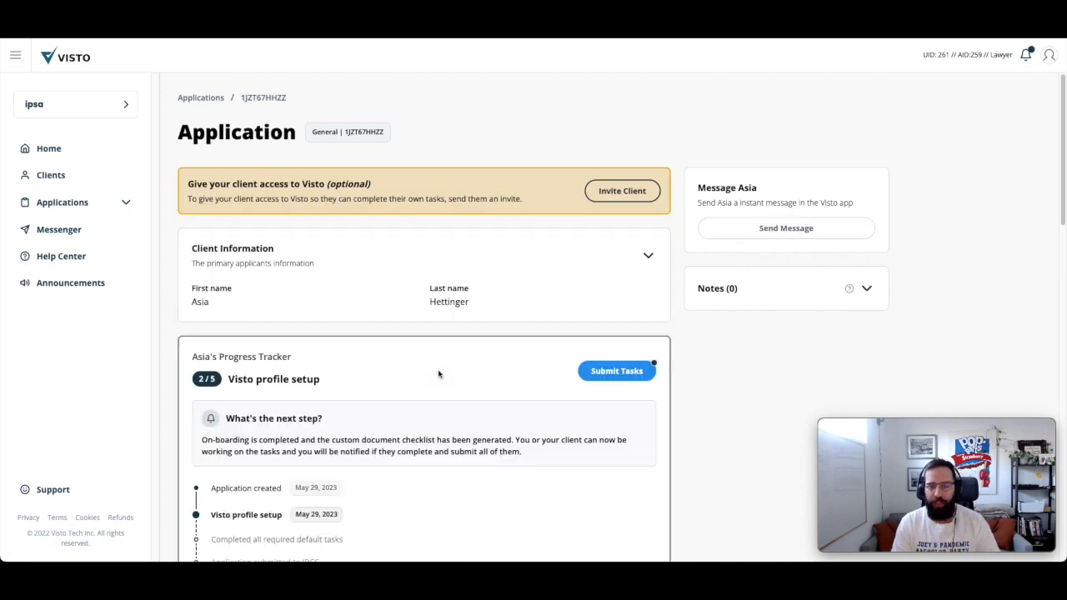
mouse_move(387, 381)
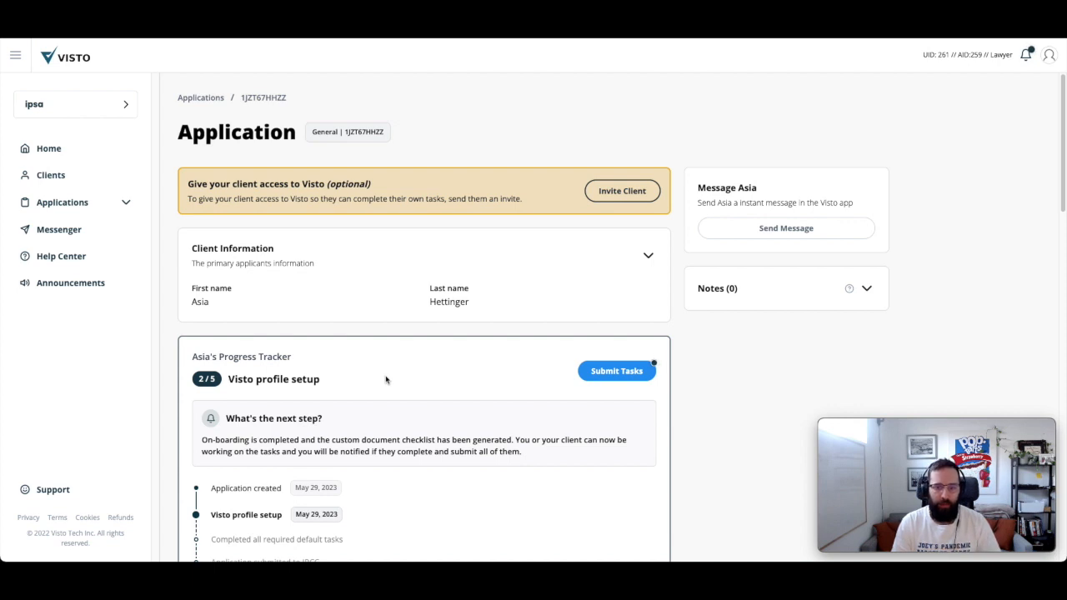
mouse_move(392, 365)
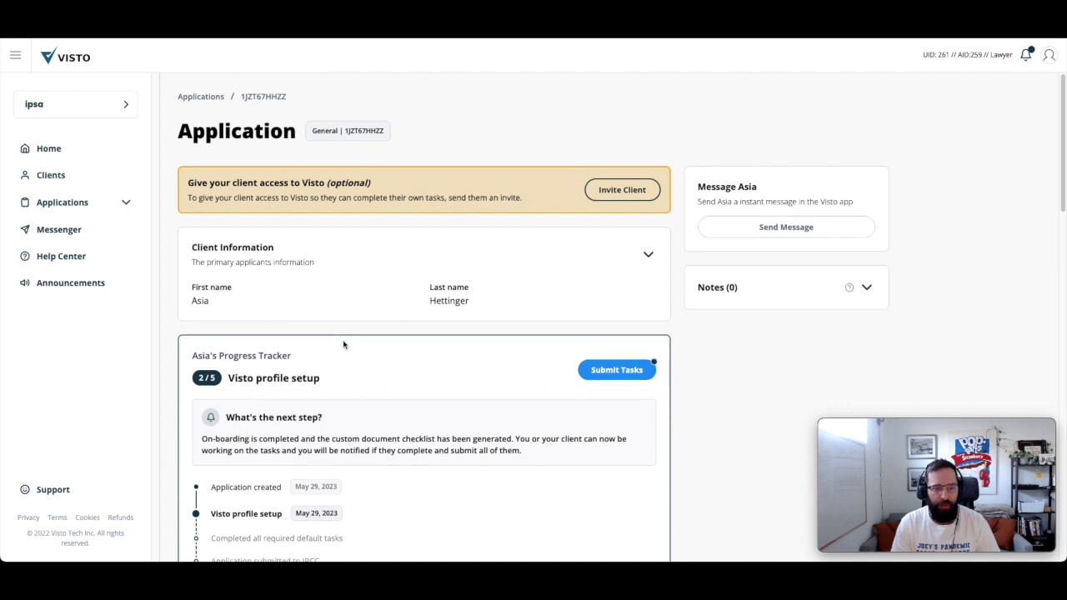
scroll("down", 3)
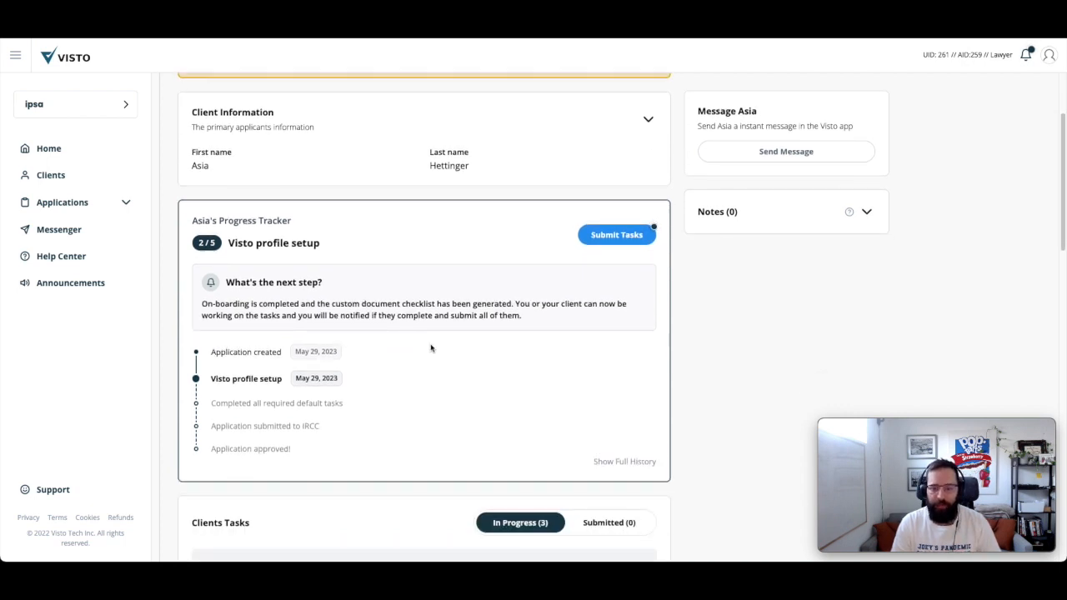
mouse_move(526, 304)
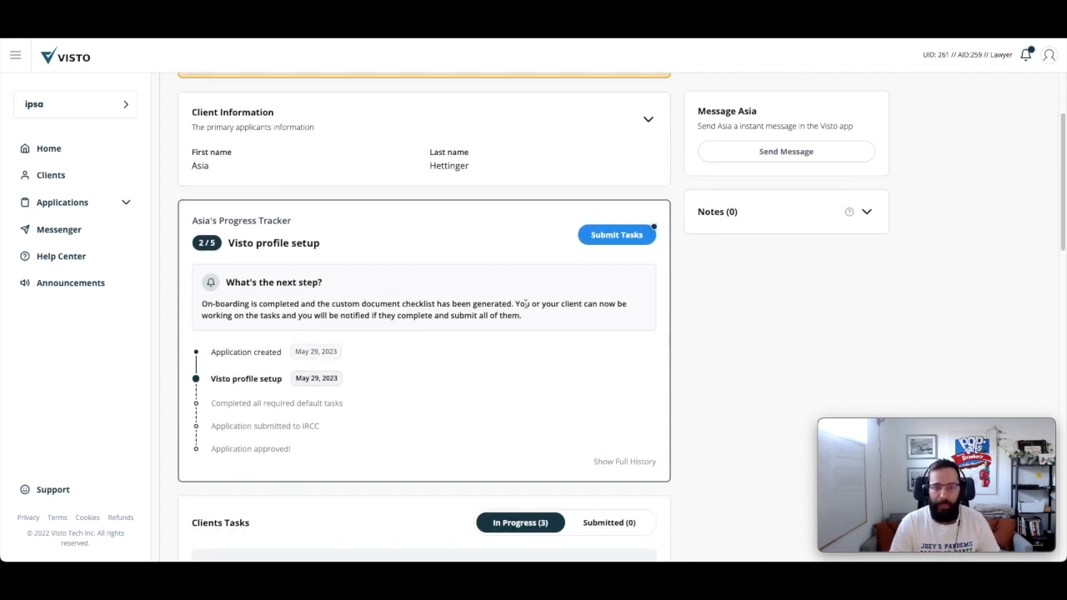